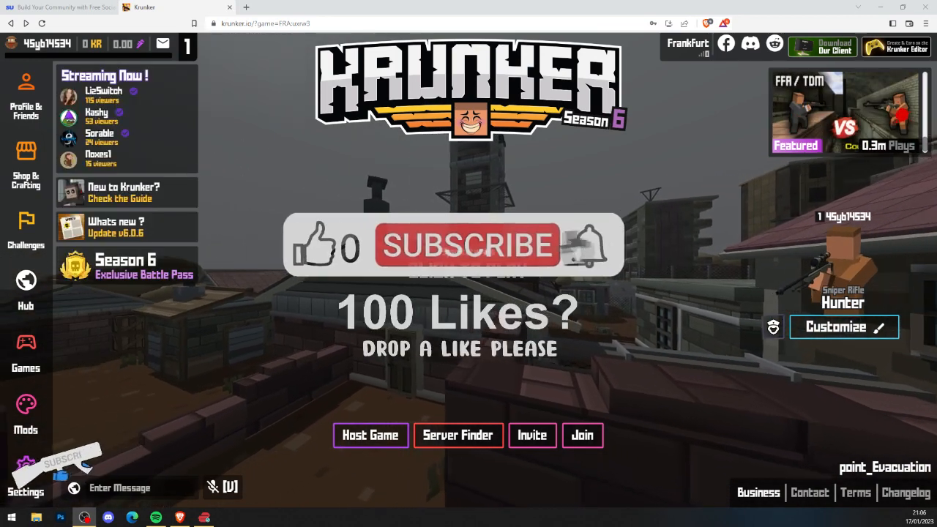
# Step: Switch from the Krunker menu to the Krunker Central Social Unlock page
pyautogui.click(467, 246)
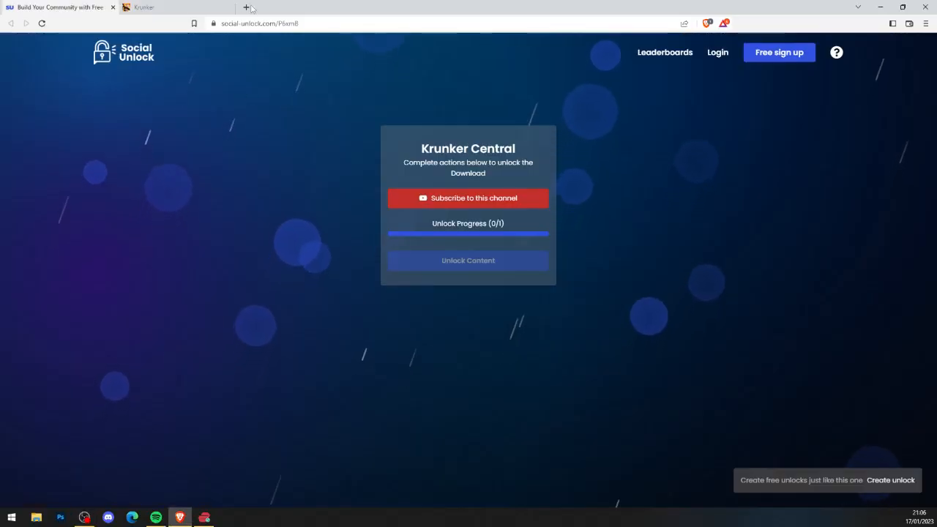
pyautogui.moveTo(312, 178)
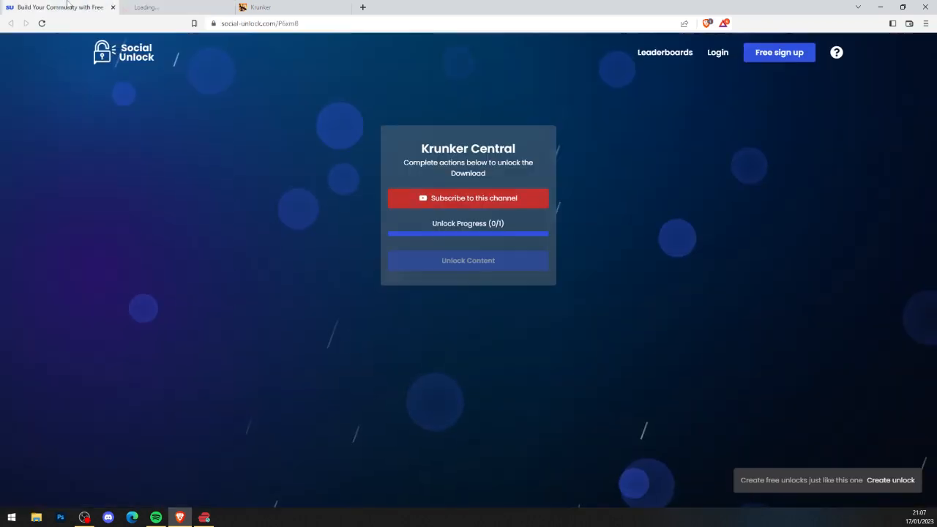
# Step: Visit the Krunker Central YouTube channel and return so the subscribe task shows 1/1
pyautogui.click(468, 198)
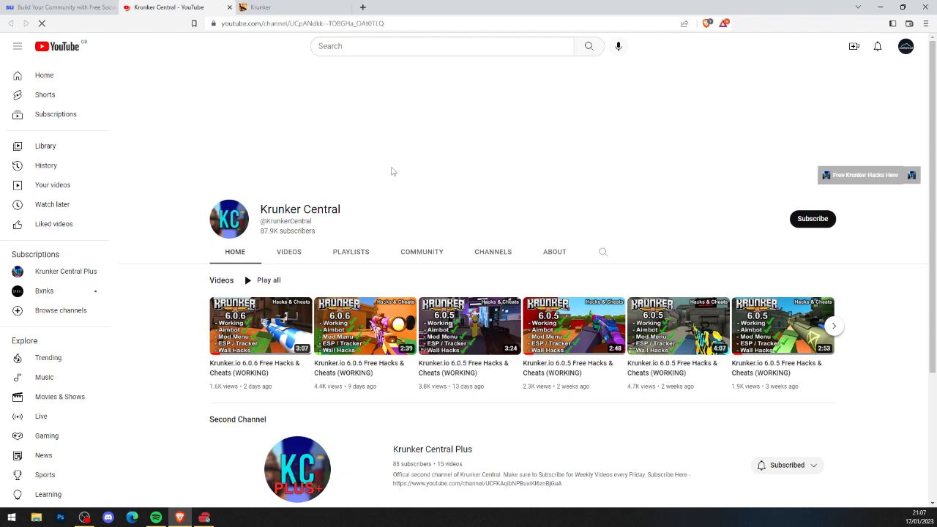
pyautogui.click(812, 218)
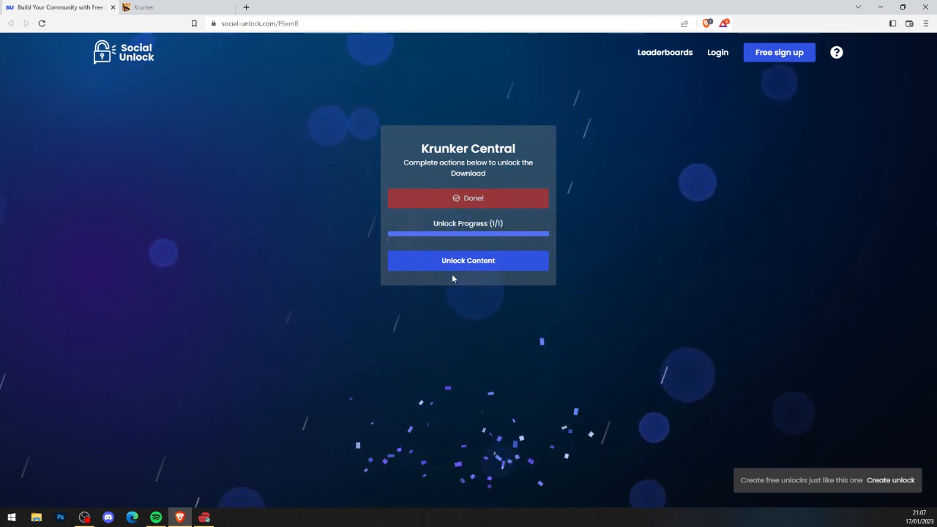
# Step: Unlock the content and read the Krunker.io Hacks & Cheats 6.0.6 post's install steps
pyautogui.click(468, 260)
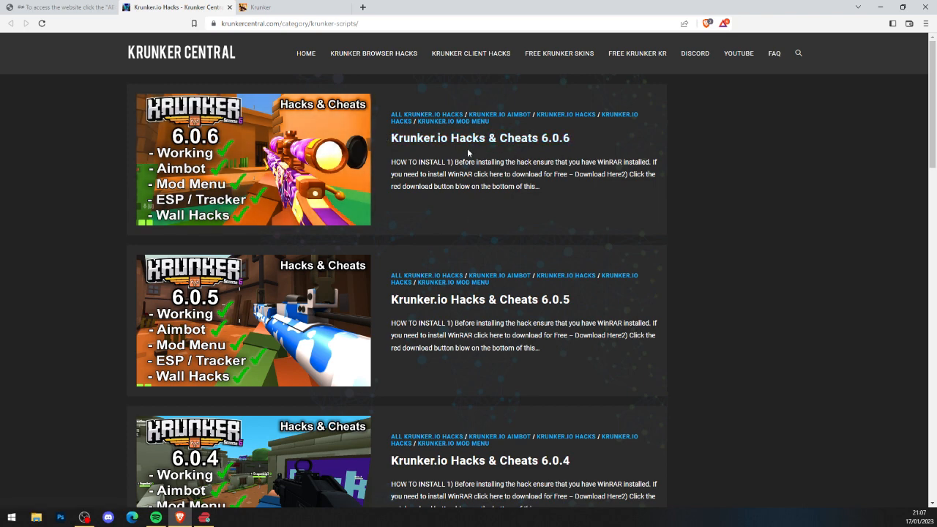
pyautogui.moveTo(553, 147)
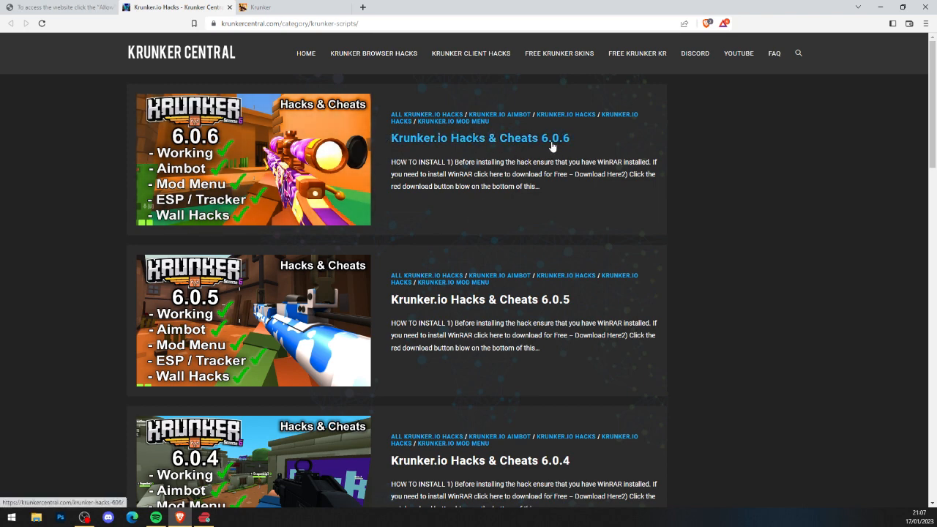
pyautogui.click(480, 137)
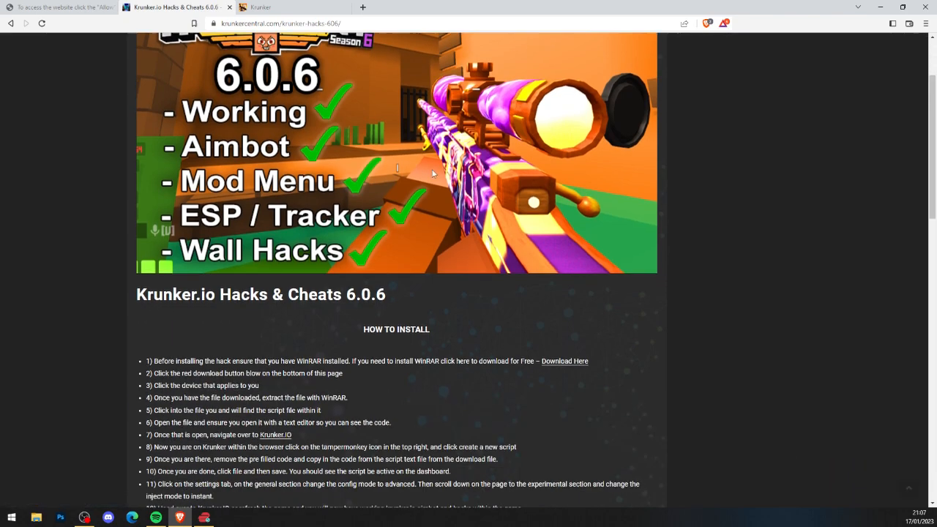
pyautogui.scroll(-3)
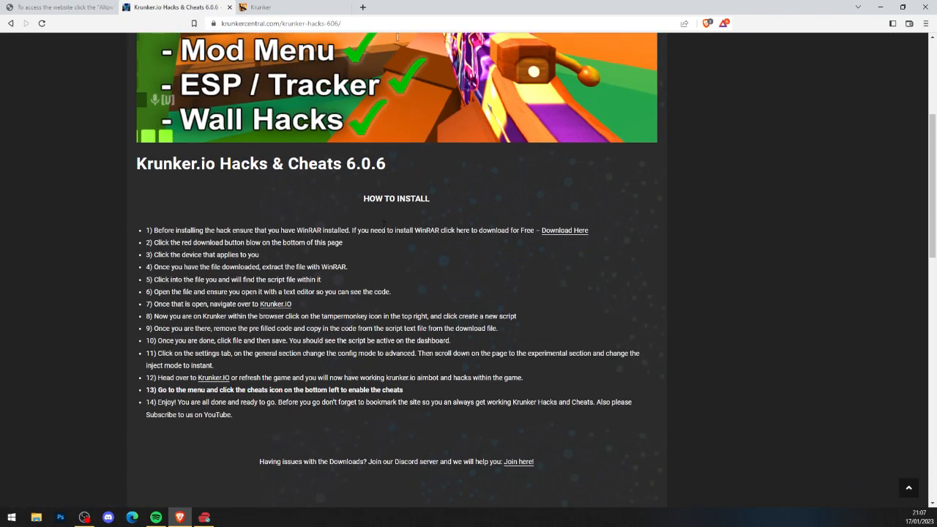
pyautogui.scroll(-3)
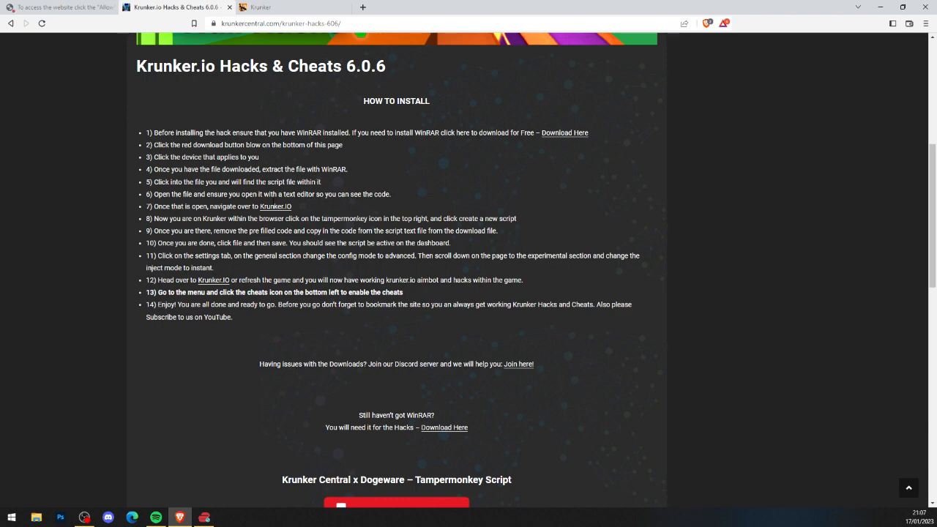
# Step: Check the WinRAR download link from the guide and come back to the post
pyautogui.click(565, 132)
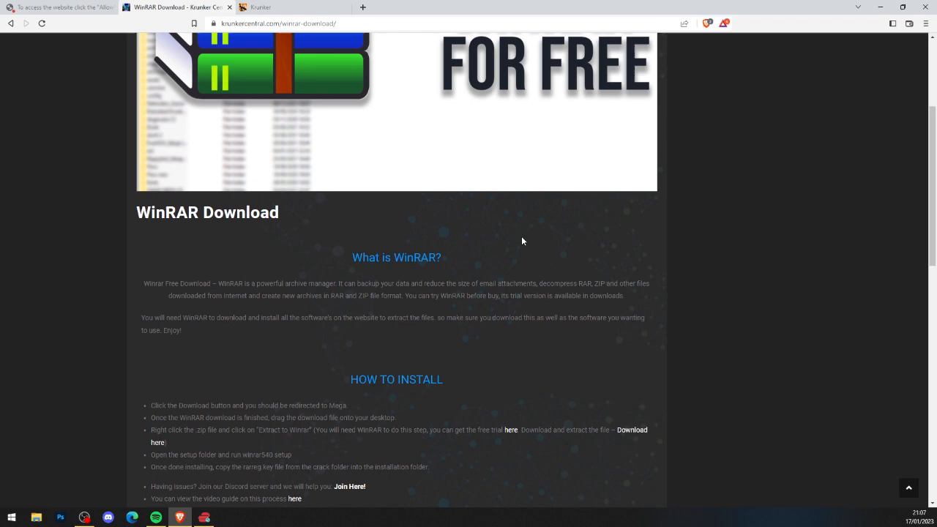
pyautogui.scroll(-3)
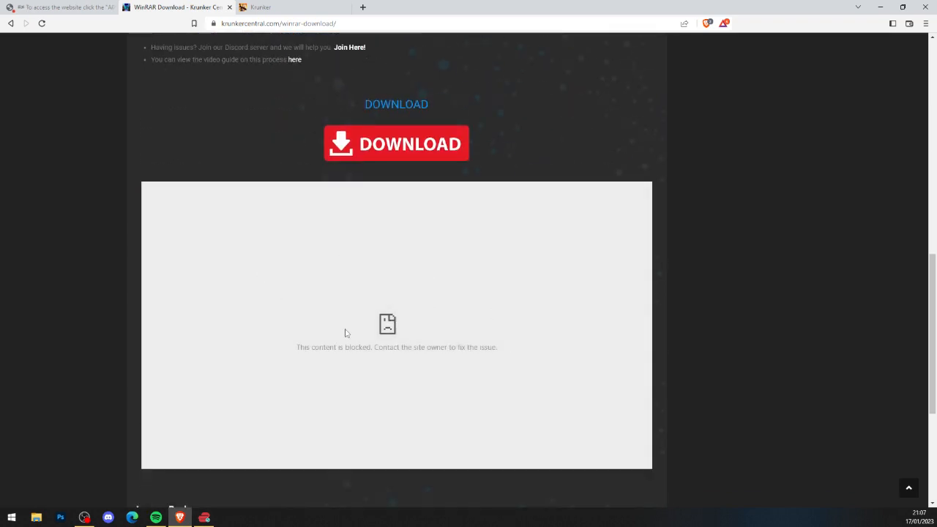
pyautogui.moveTo(434, 329)
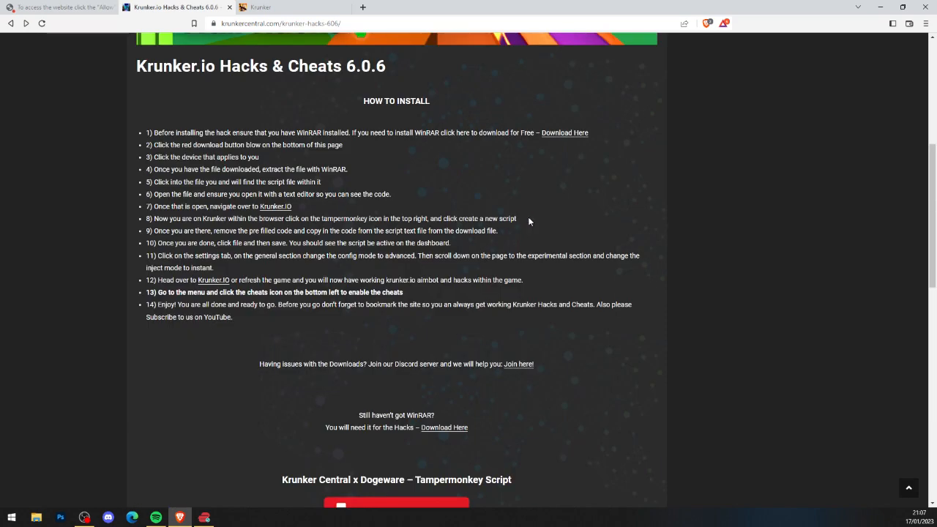
pyautogui.scroll(-3)
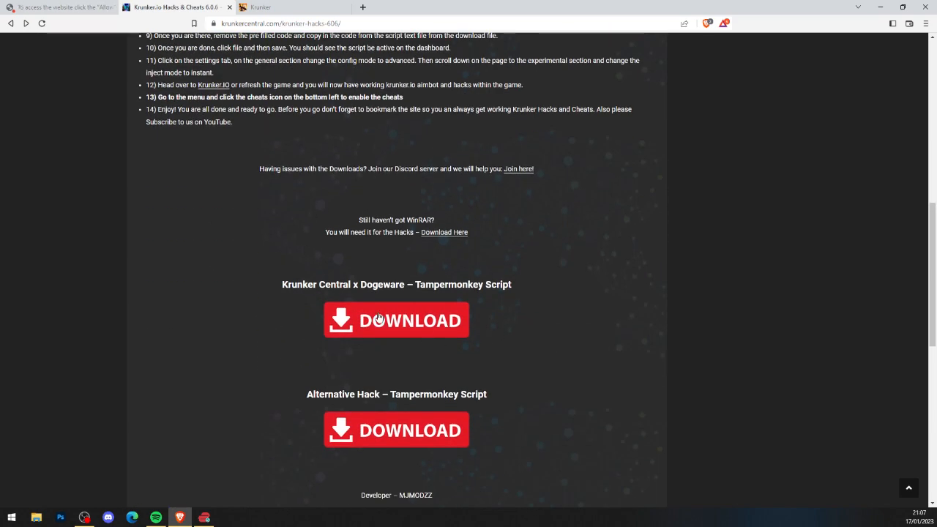
# Step: Go to the Krunker Central x Dogeware script page and review its download section
pyautogui.click(396, 320)
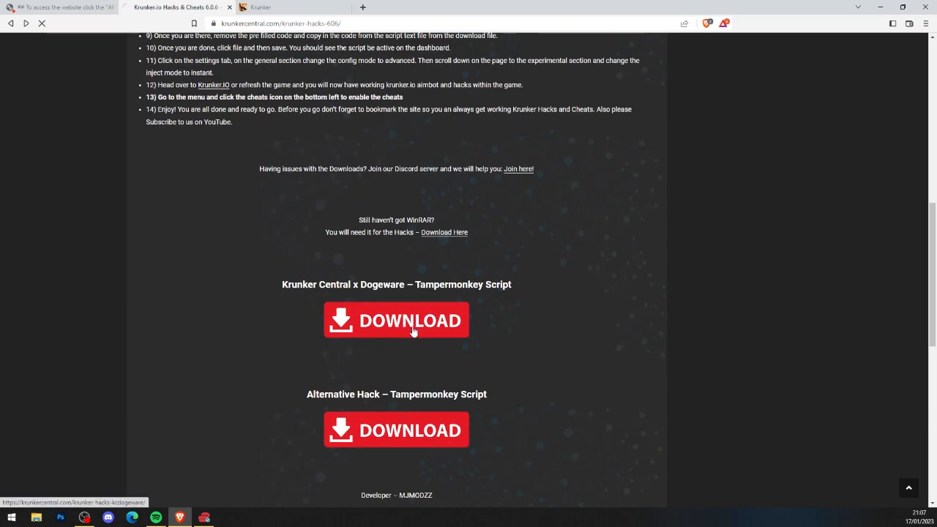
pyautogui.click(396, 320)
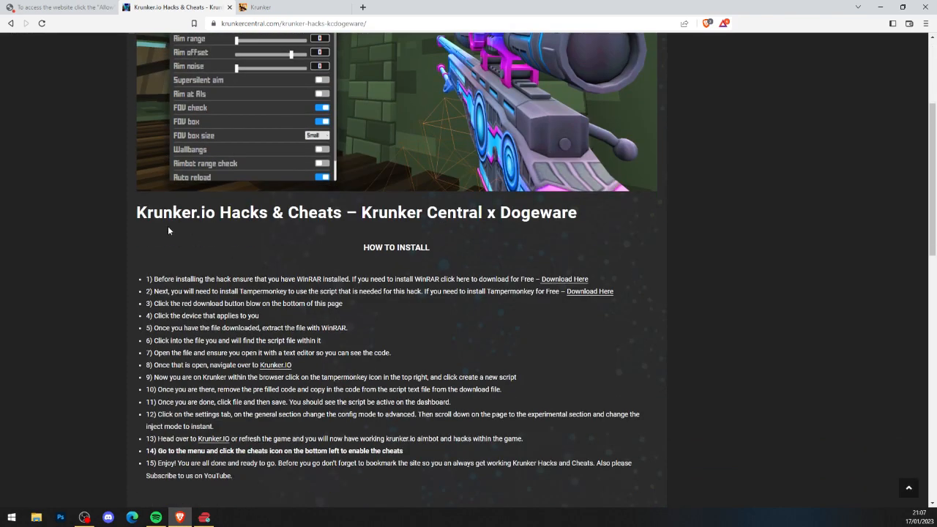
pyautogui.scroll(-3)
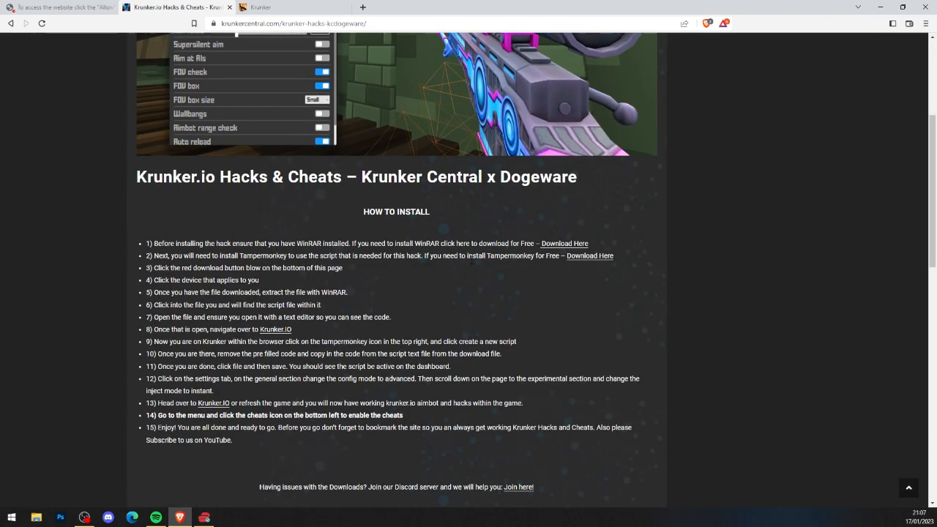
pyautogui.scroll(-3)
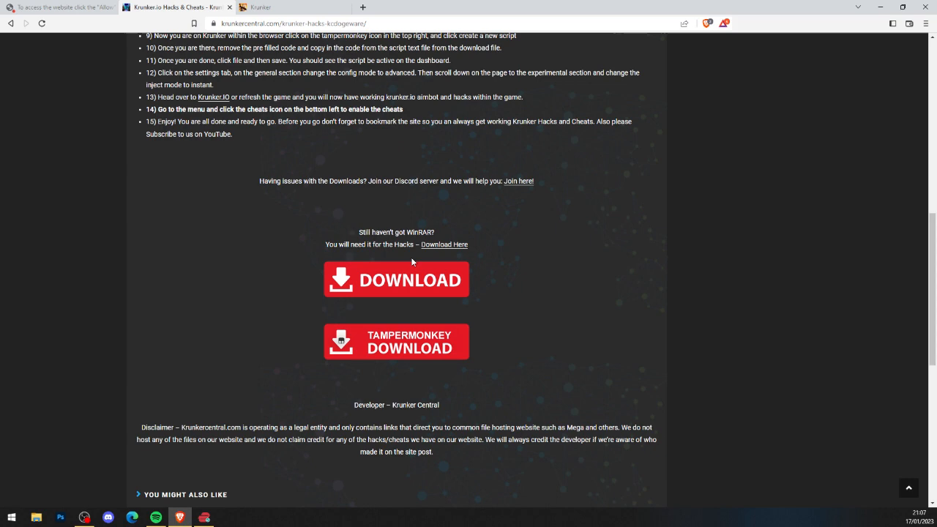
# Step: Reach the Tampermonkey Download Page listing Chrome/Brave, Edge, Firefox, Safari and Opera
pyautogui.click(396, 342)
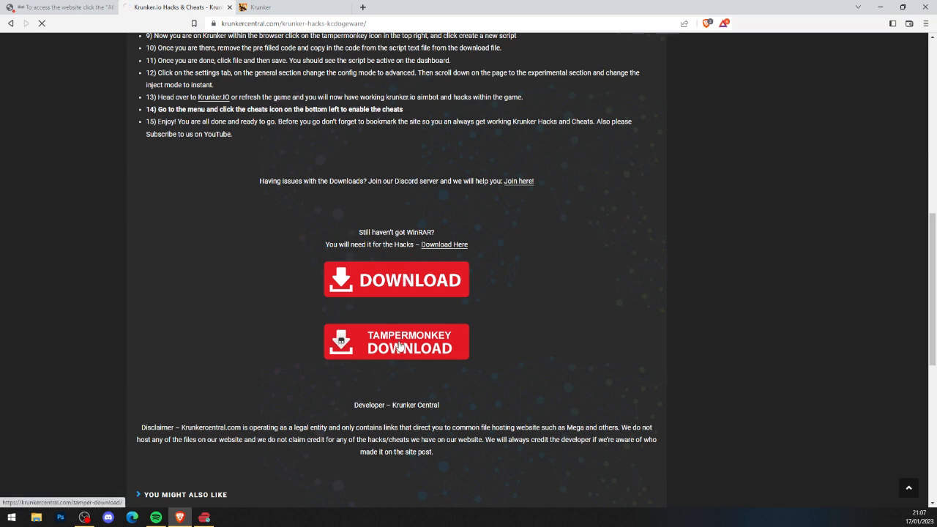
pyautogui.click(396, 341)
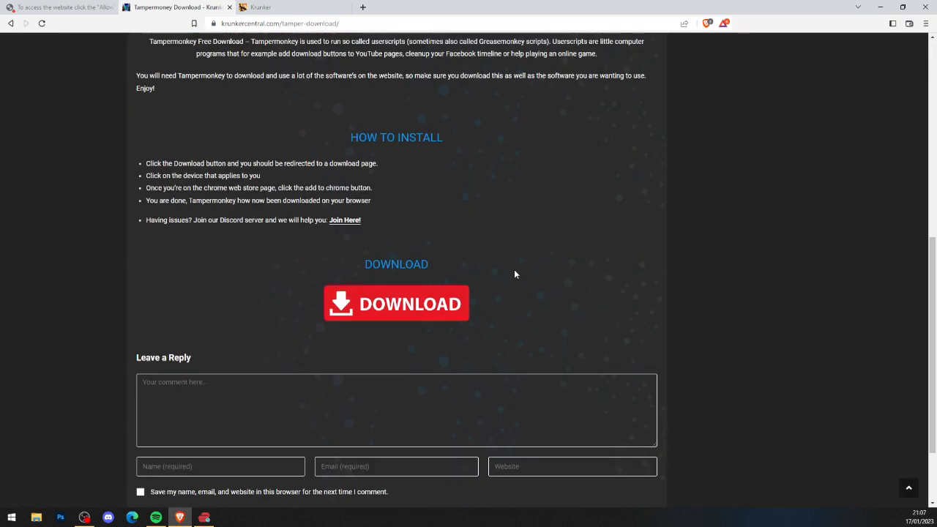
pyautogui.click(396, 303)
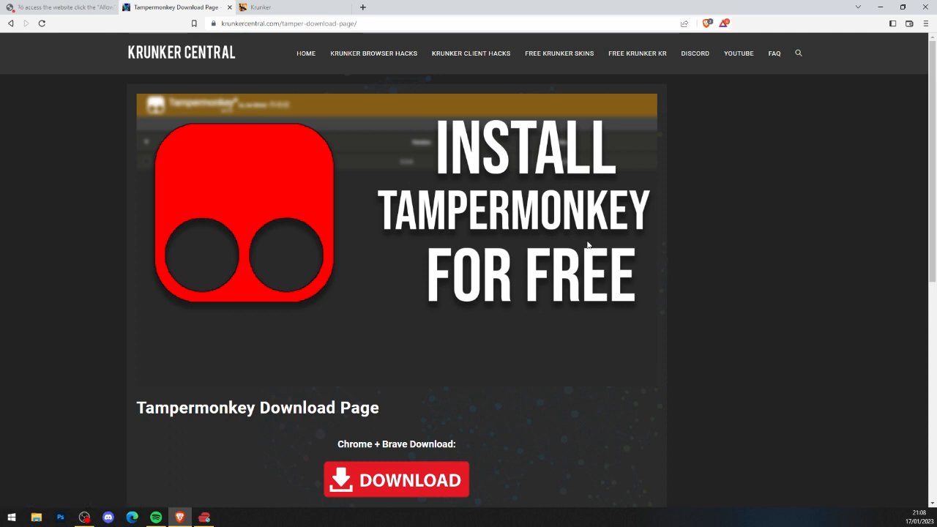
pyautogui.scroll(-3)
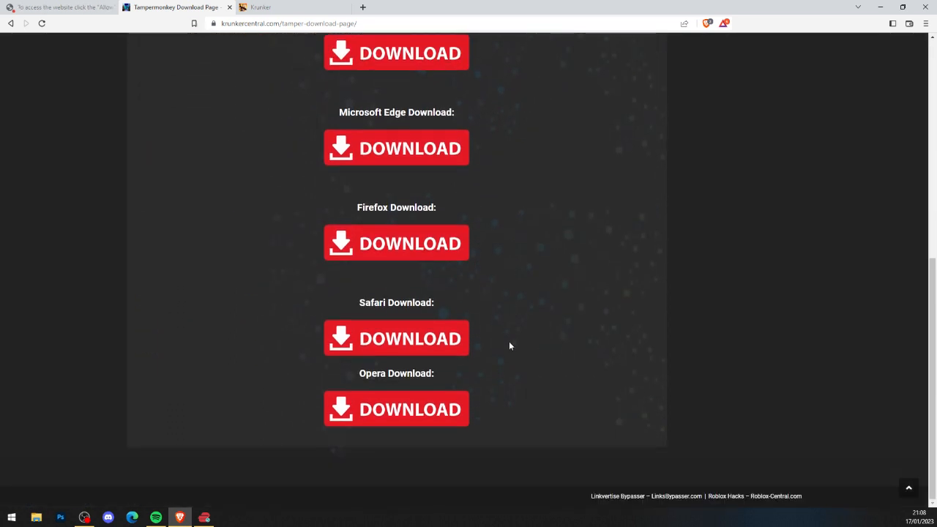
pyautogui.scroll(3)
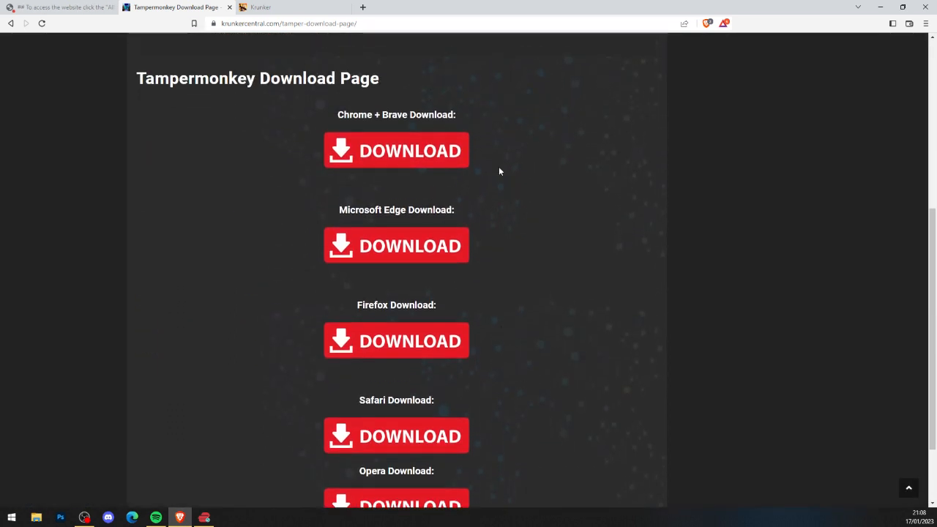
pyautogui.moveTo(399, 175)
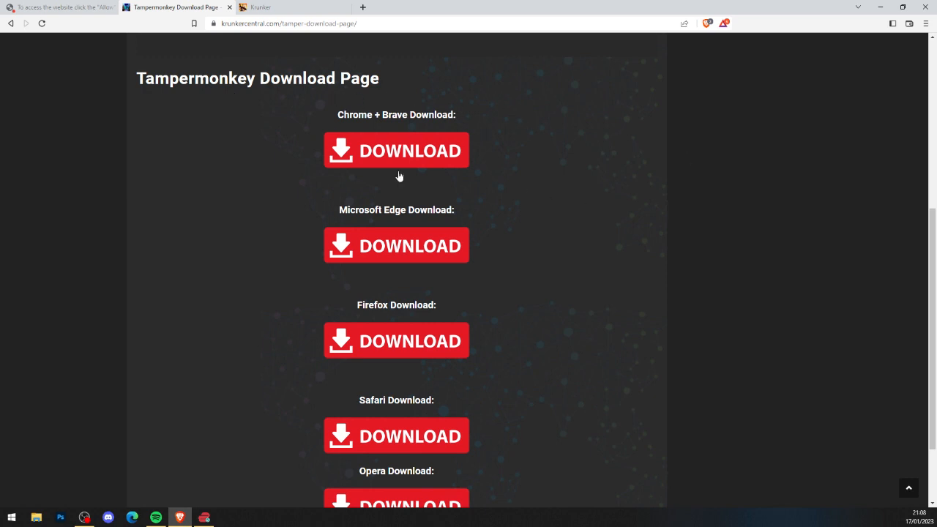
# Step: Follow the Chrome + Brave download to Tampermonkey's Chrome Web Store listing via PasteDrop
pyautogui.click(396, 150)
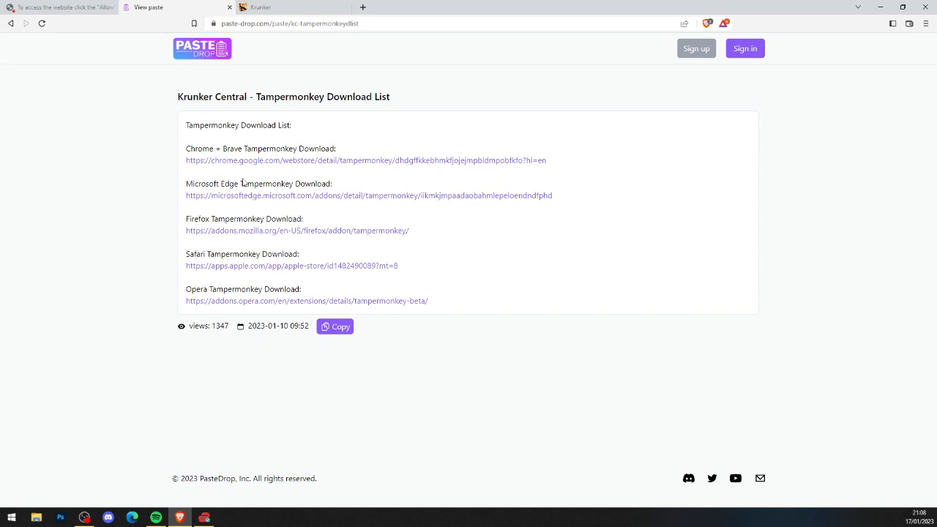
pyautogui.moveTo(274, 163)
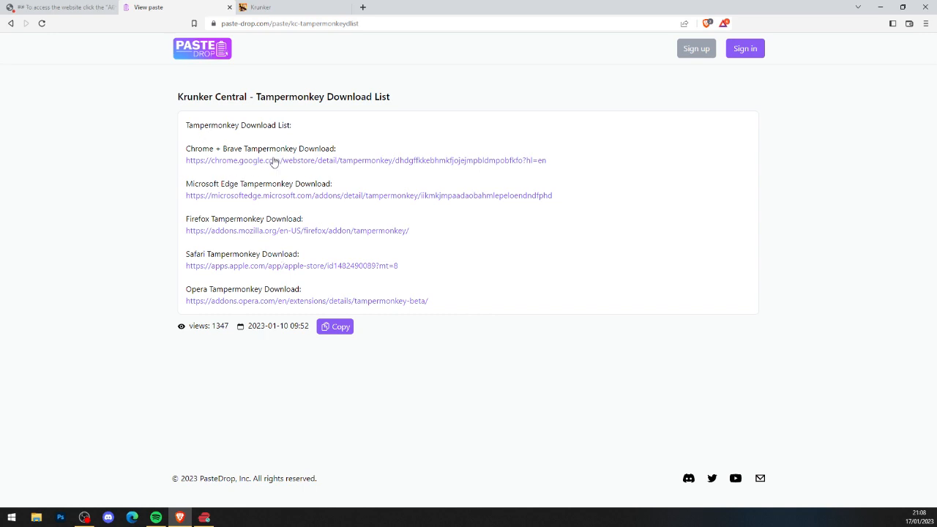
pyautogui.click(273, 160)
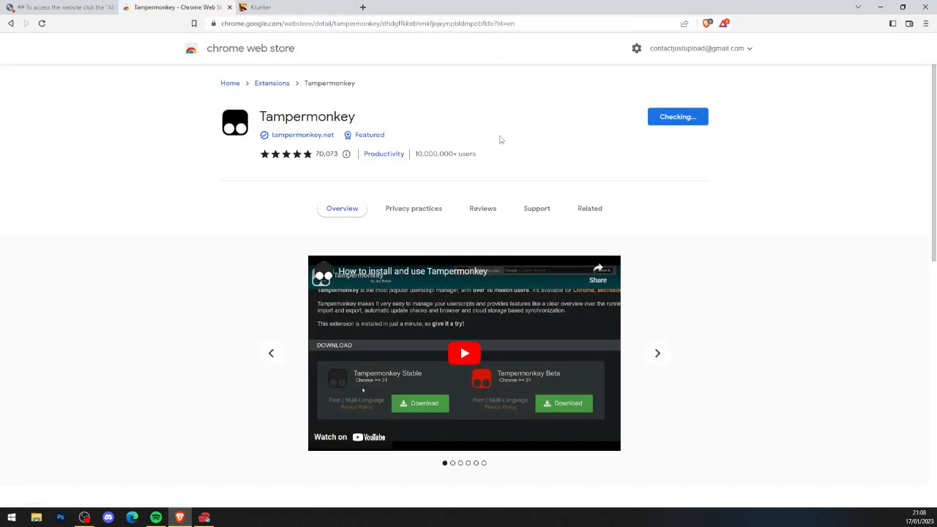
# Step: Add the Tampermonkey extension to the browser and return to the Krunker Central guide
pyautogui.click(590, 207)
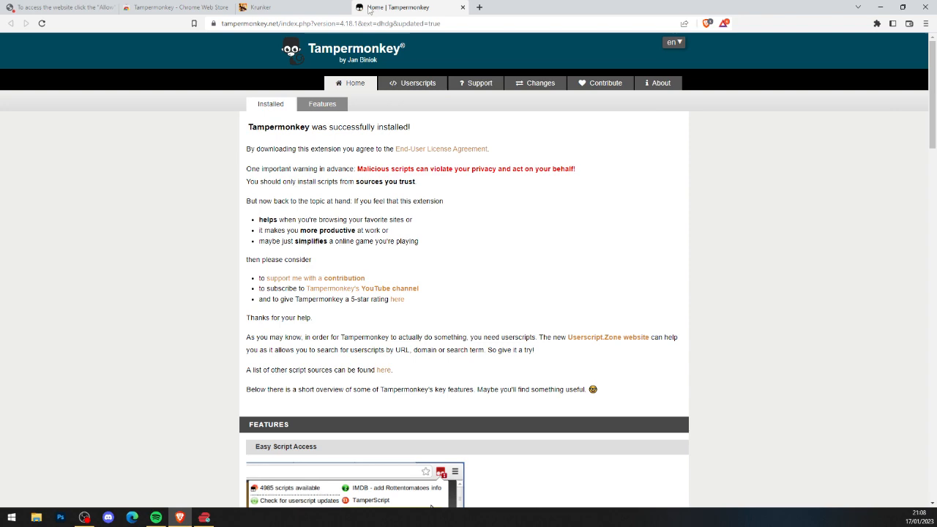
pyautogui.click(176, 6)
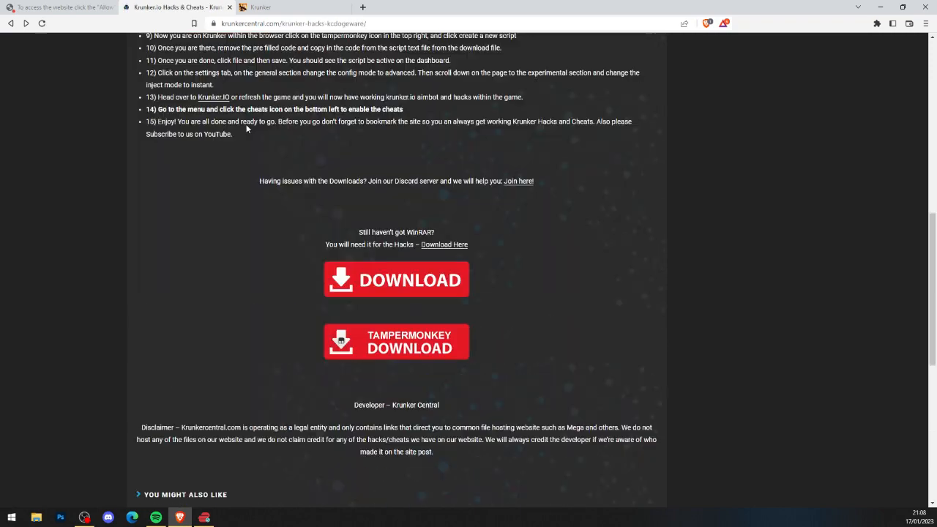
# Step: Scroll the guide to the red DOWNLOAD button leading to the Just Upload archive page
pyautogui.scroll(3)
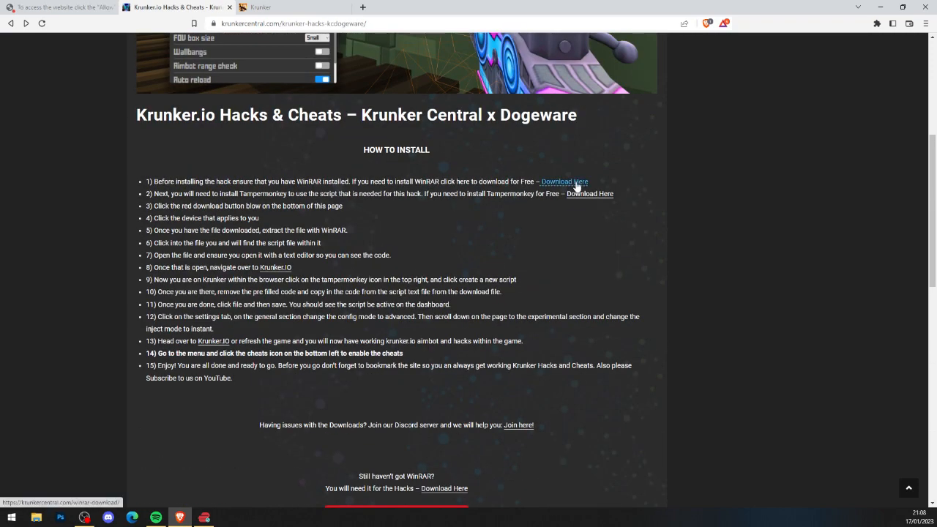
pyautogui.scroll(-3)
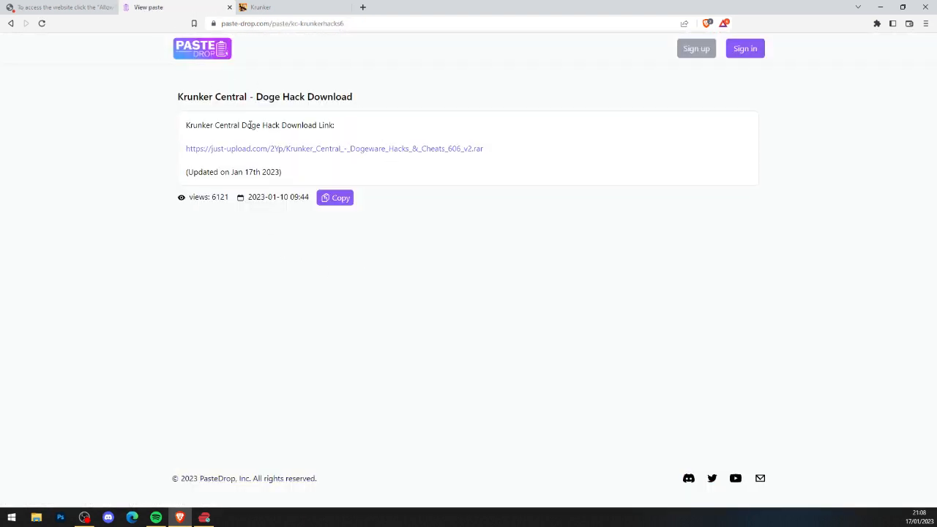
pyautogui.moveTo(188, 152)
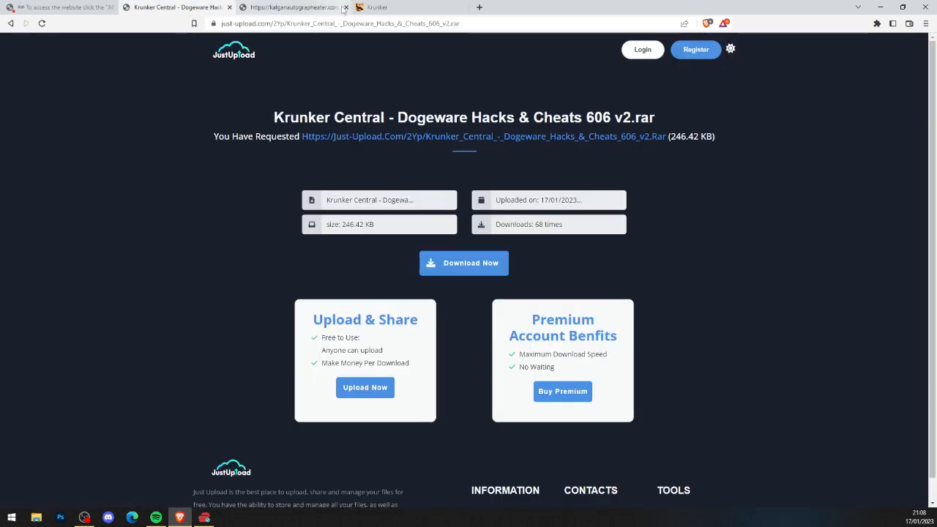
# Step: Dismiss the adverts and download the Dogeware Hacks & Cheats 606 v2.rar to the desktop
pyautogui.click(351, 8)
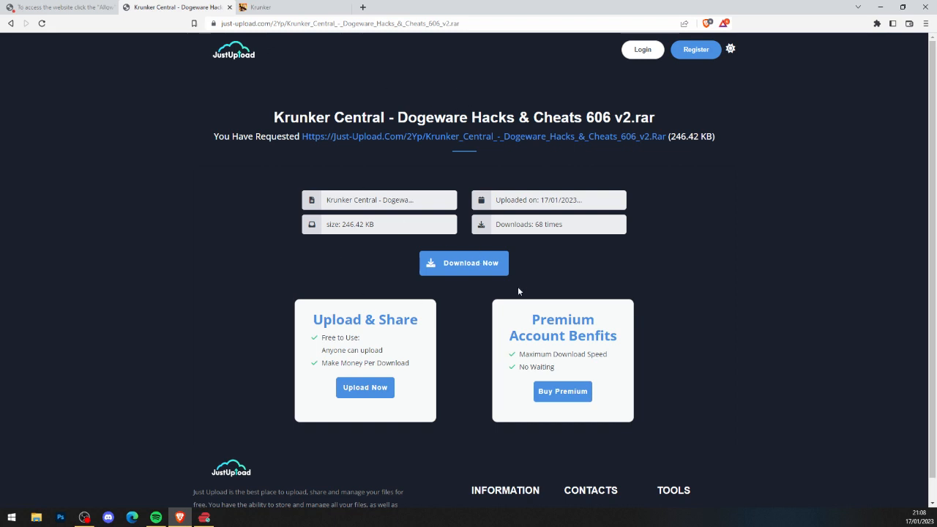
pyautogui.click(463, 263)
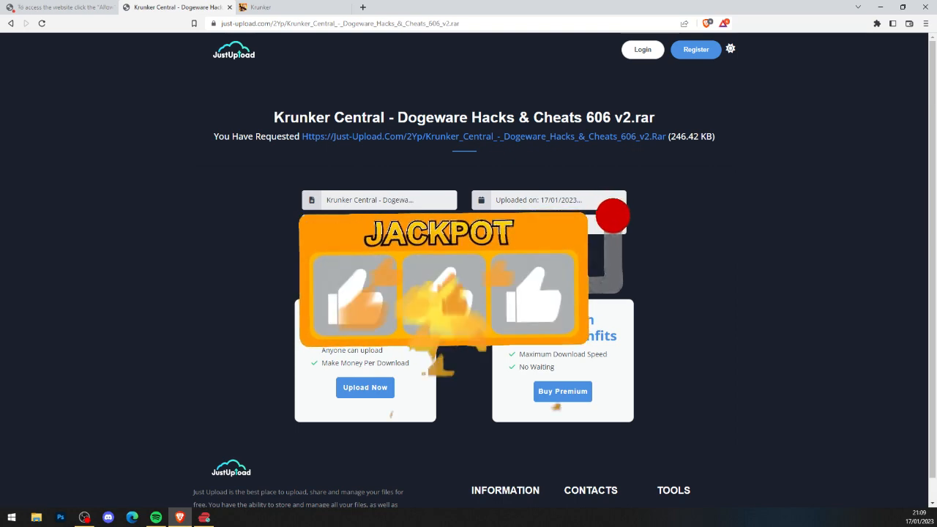
pyautogui.click(612, 215)
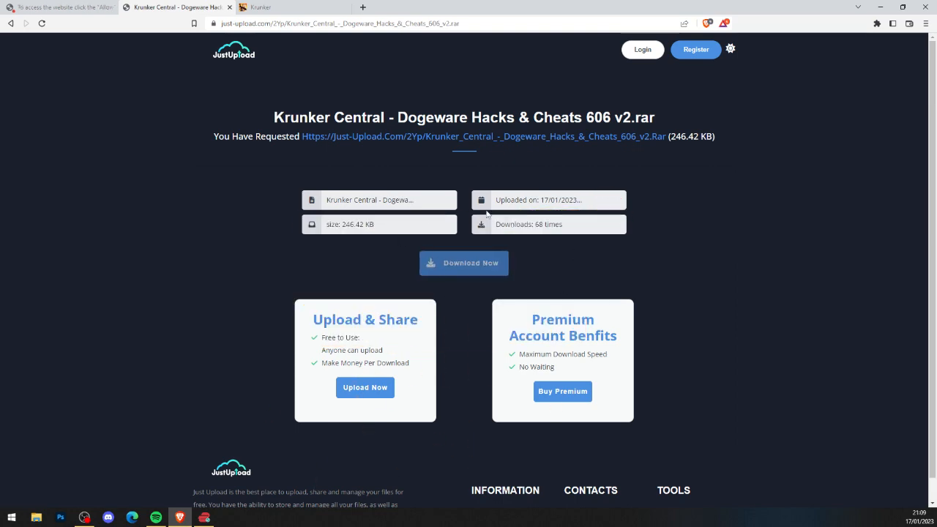
pyautogui.click(463, 263)
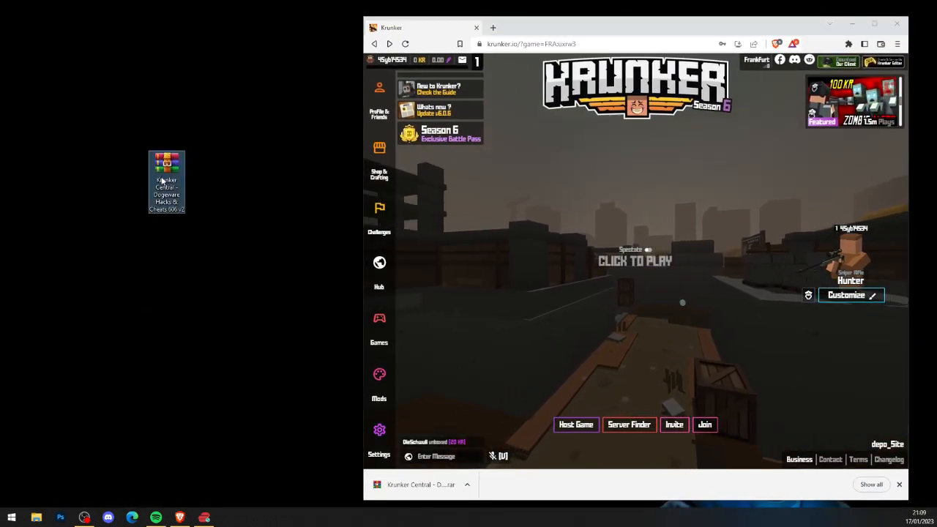
# Step: Extract the Dogeware 606 v2.rar into its own folder and go into it
pyautogui.rightClick(166, 165)
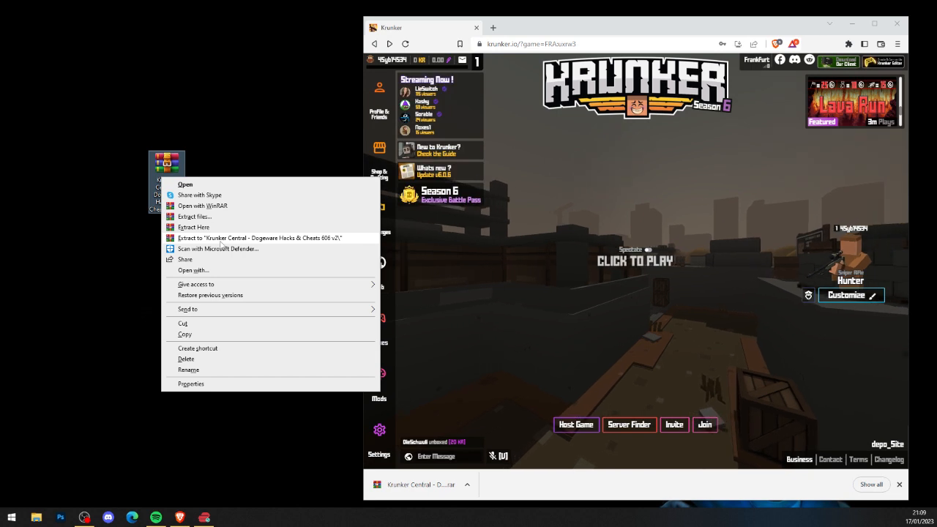
pyautogui.click(214, 252)
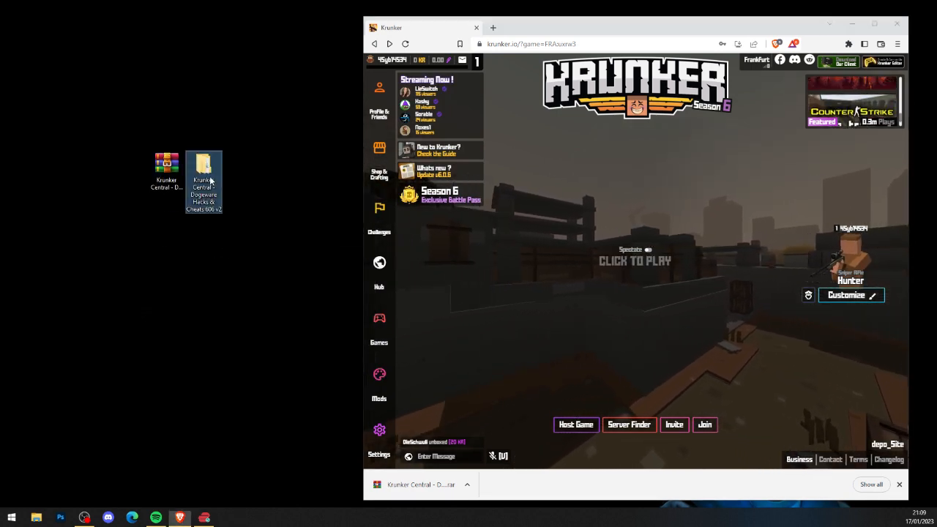
pyautogui.doubleClick(203, 169)
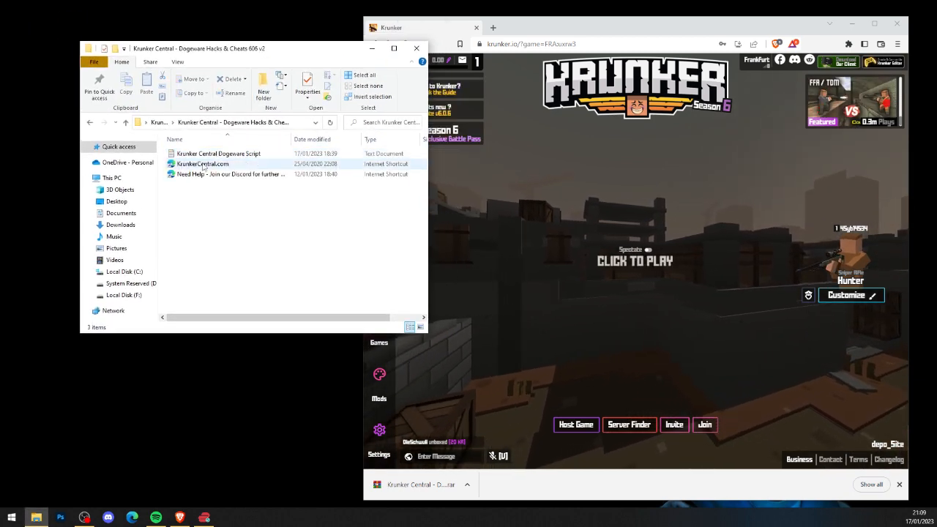
# Step: Open the Krunker Central Dogeware Script in Notepad and copy its code
pyautogui.doubleClick(218, 153)
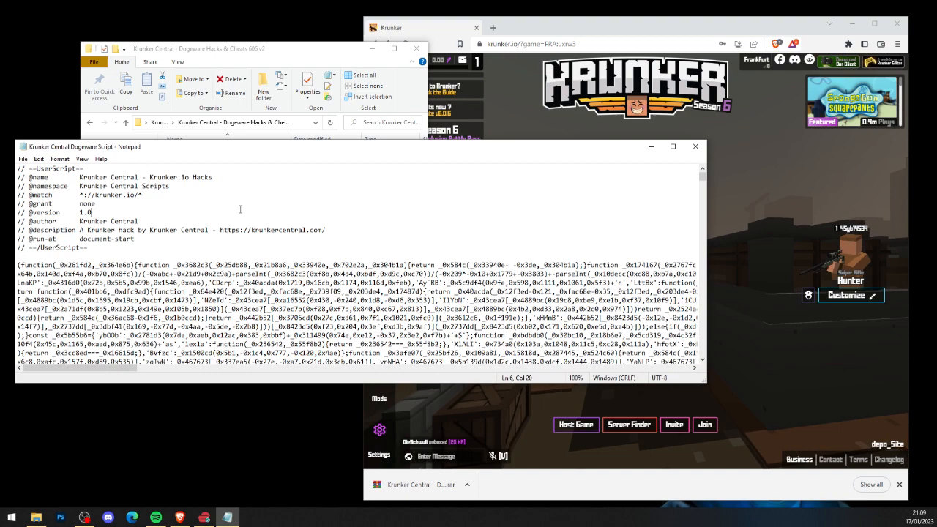
pyautogui.rightClick(325, 315)
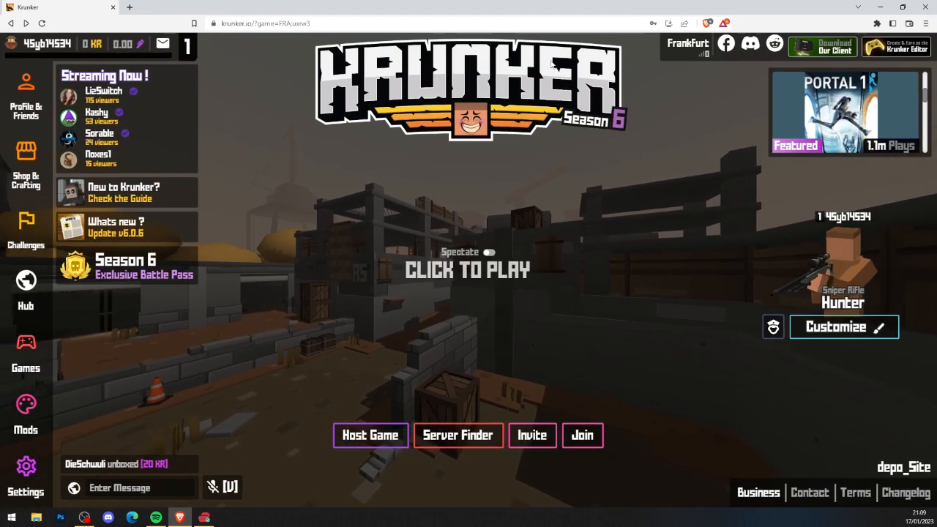
# Step: Create a new Tampermonkey userscript and paste the Dogeware code into it
pyautogui.click(877, 23)
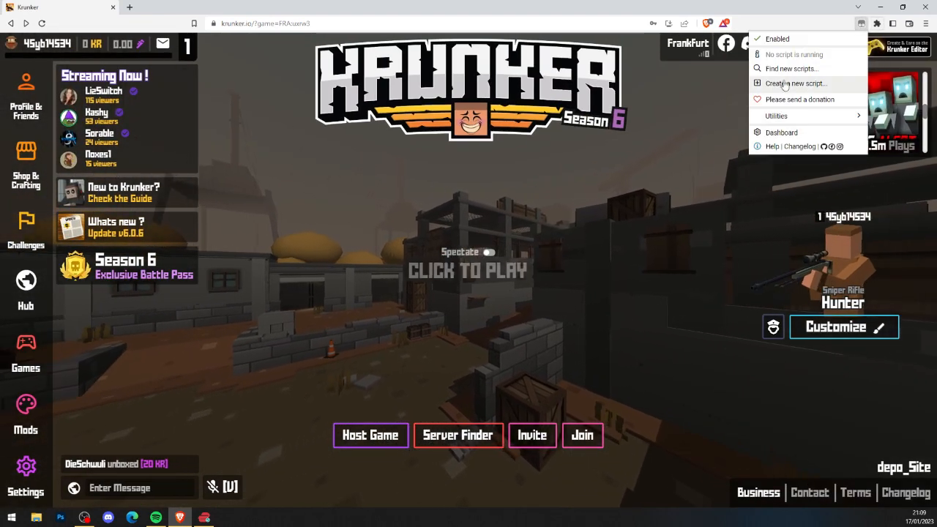
pyautogui.click(792, 82)
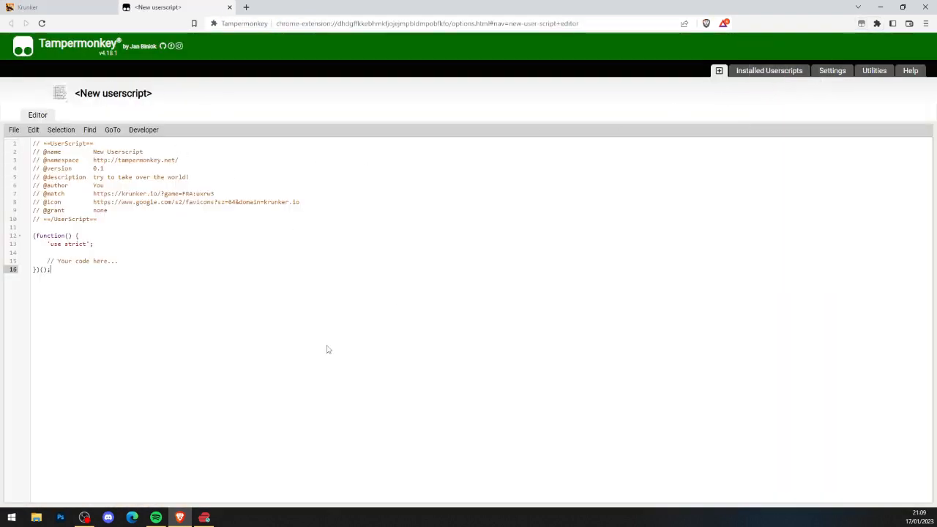
pyautogui.rightClick(128, 220)
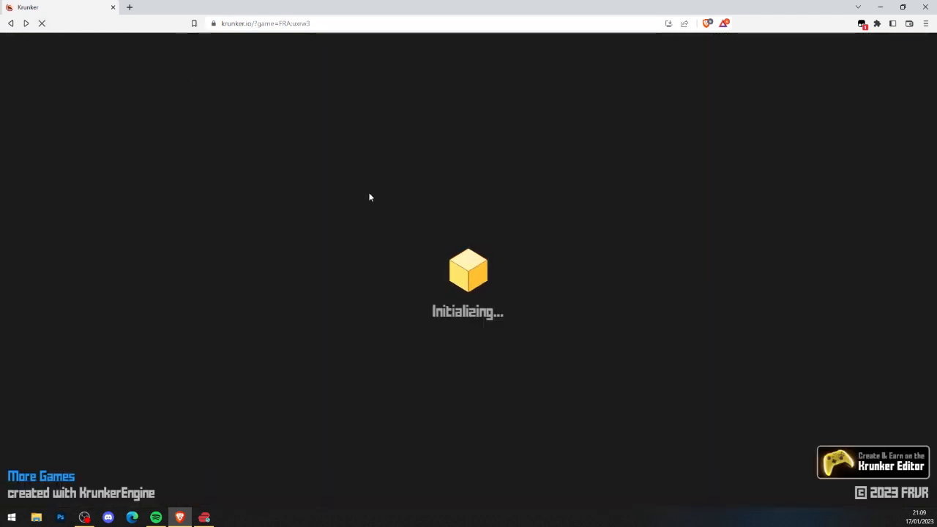
pyautogui.moveTo(343, 195)
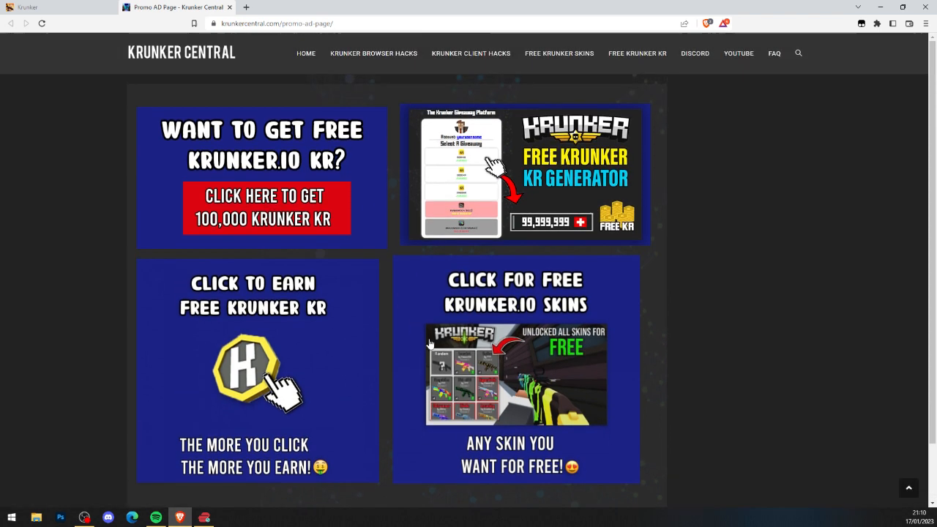
pyautogui.moveTo(549, 225)
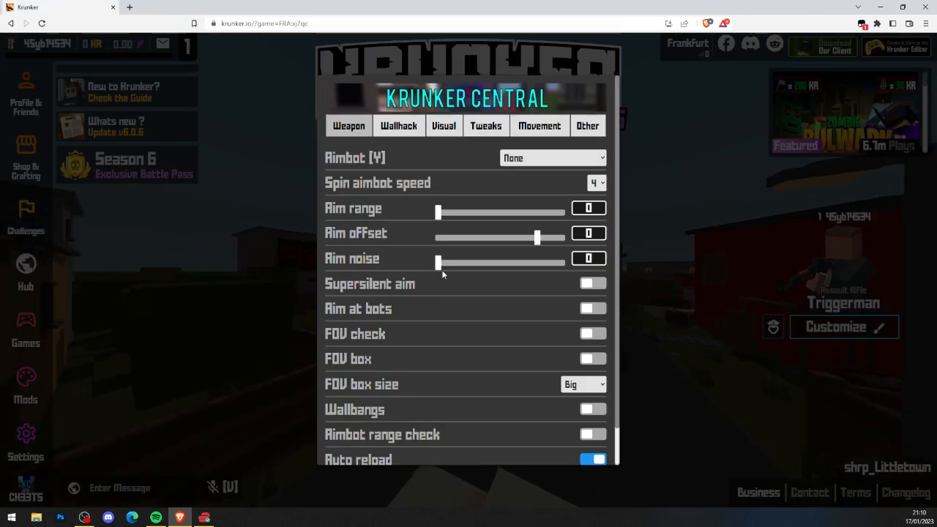
# Step: Choose 'Silent aimbot' as the Aimbot [Y] mode on the Weapon tab
pyautogui.click(552, 157)
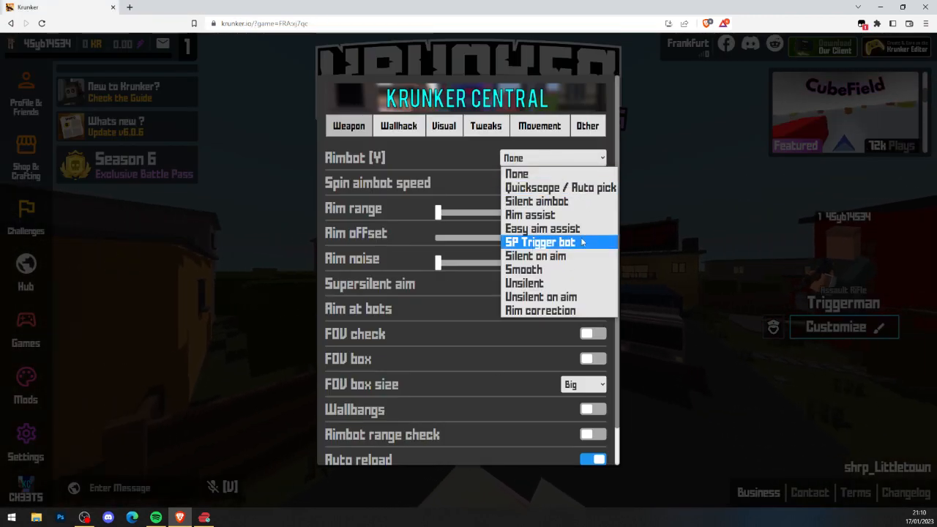
pyautogui.click(536, 201)
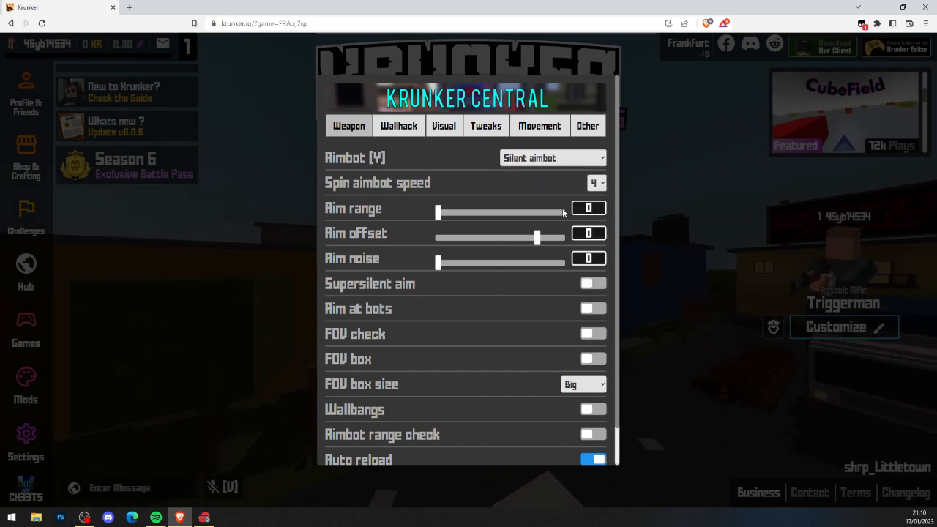
pyautogui.click(444, 143)
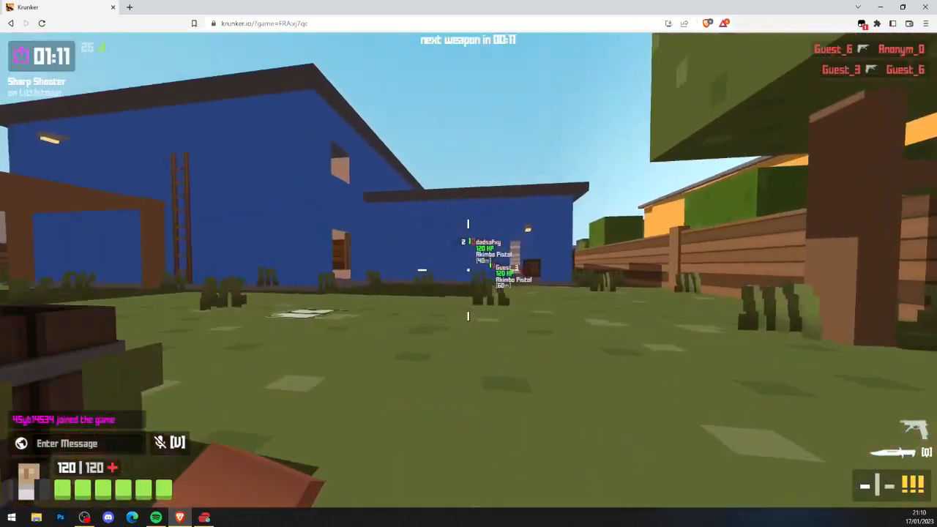
# Step: Fire at ESP-labelled enemies on Littletown, landing kills and a 5 kill streak
pyautogui.click(469, 264)
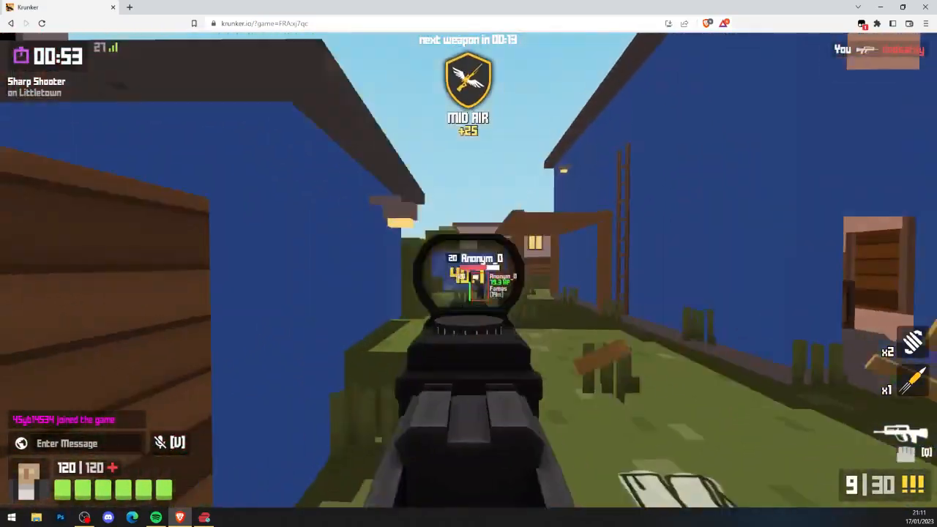
pyautogui.click(469, 264)
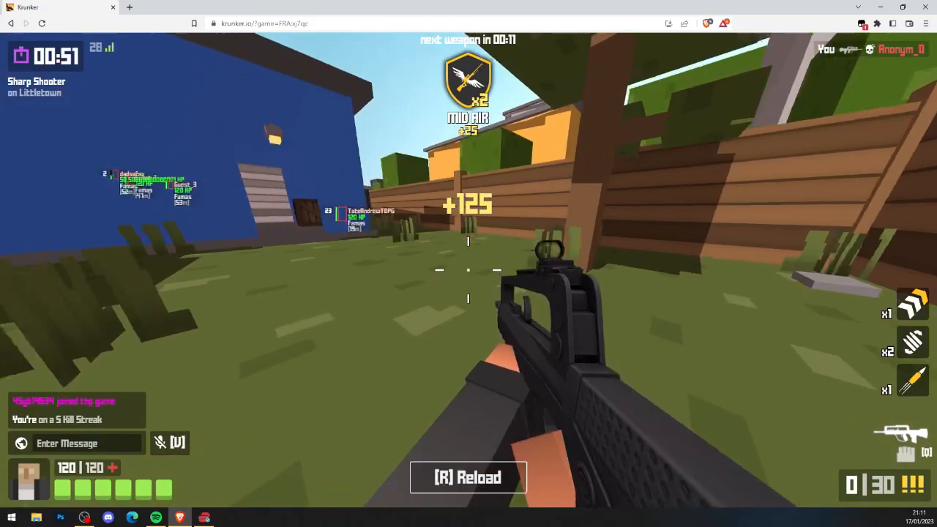